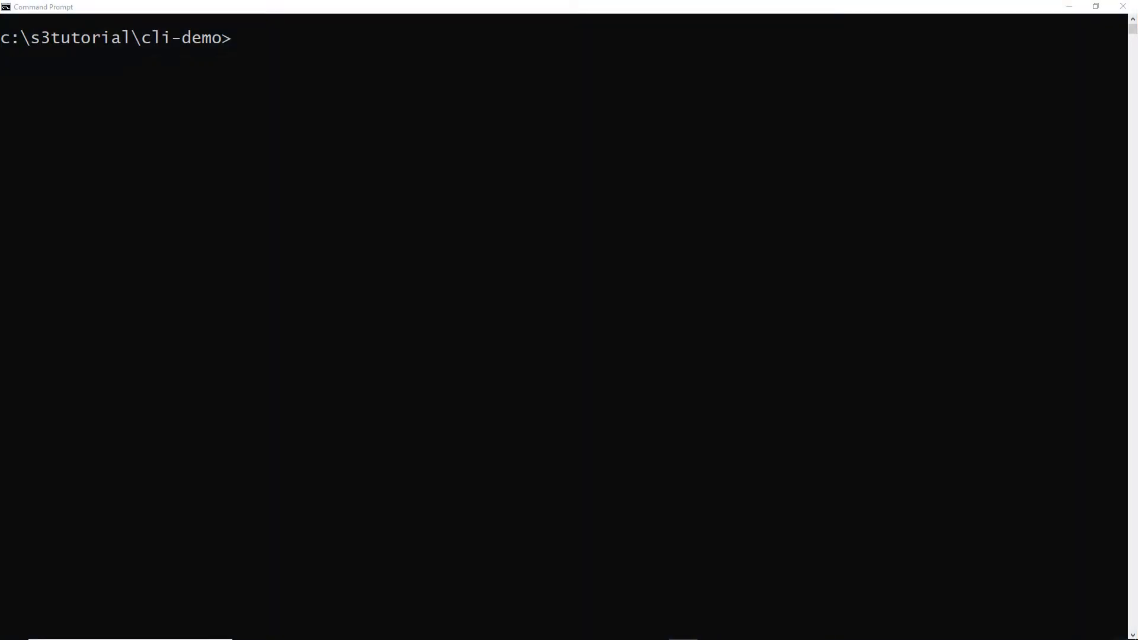
pyautogui.moveTo(841, 147)
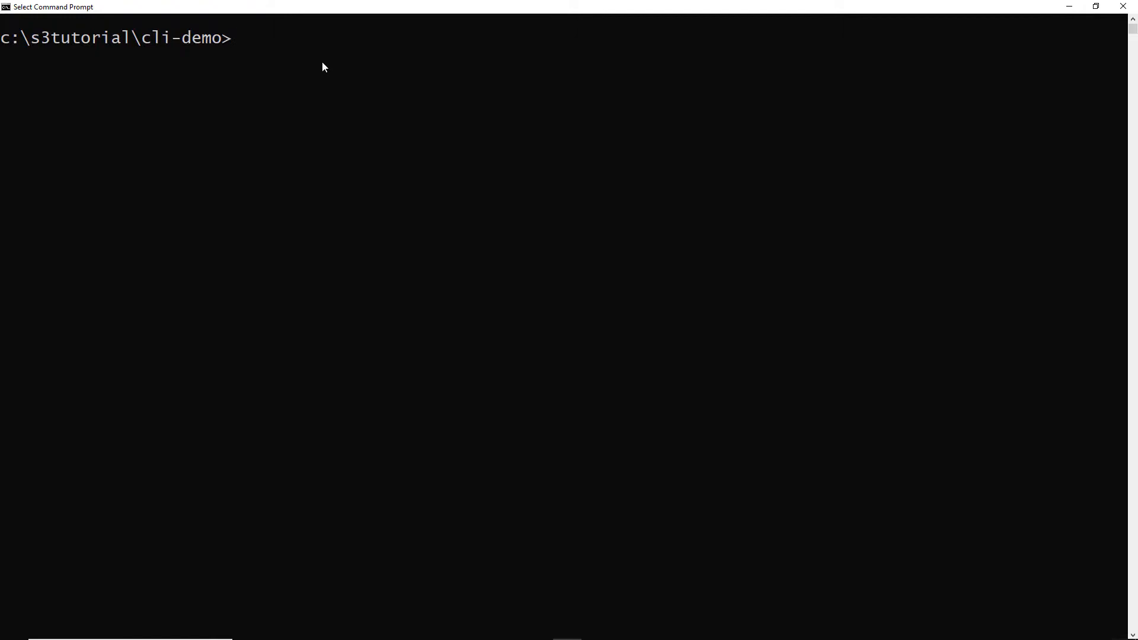
# List everything under cli-demo with dir /s /b, then list S3 buckets and select a-cli-demo.
pyautogui.write('dir /s /b')
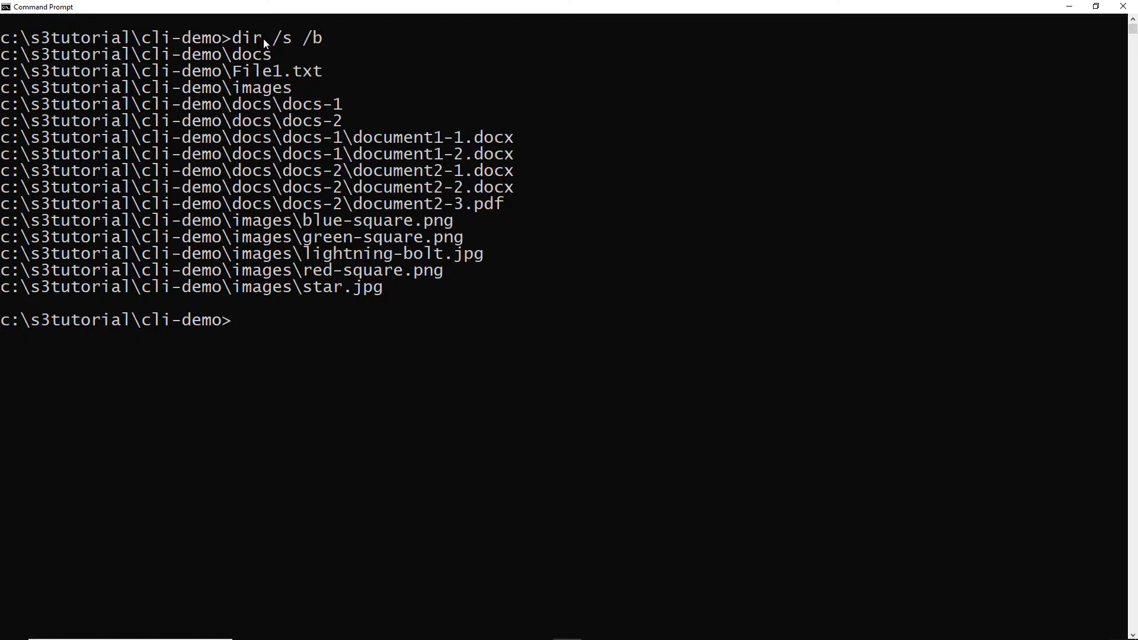
pyautogui.write('aws s3 ls')
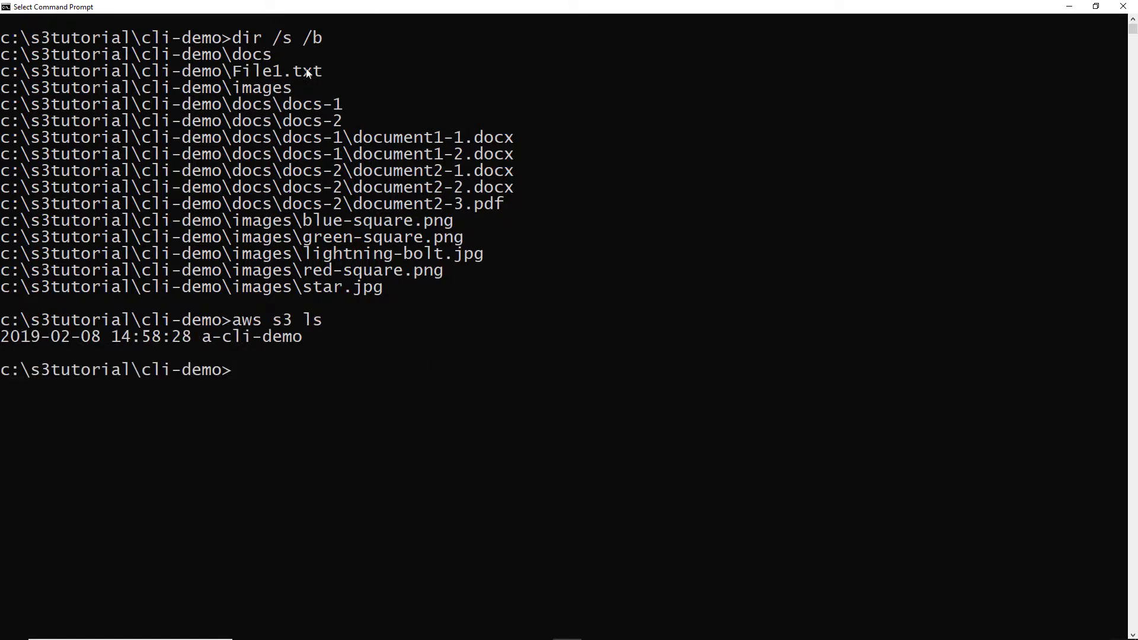
pyautogui.moveTo(202, 336); pyautogui.dragTo(304, 335)
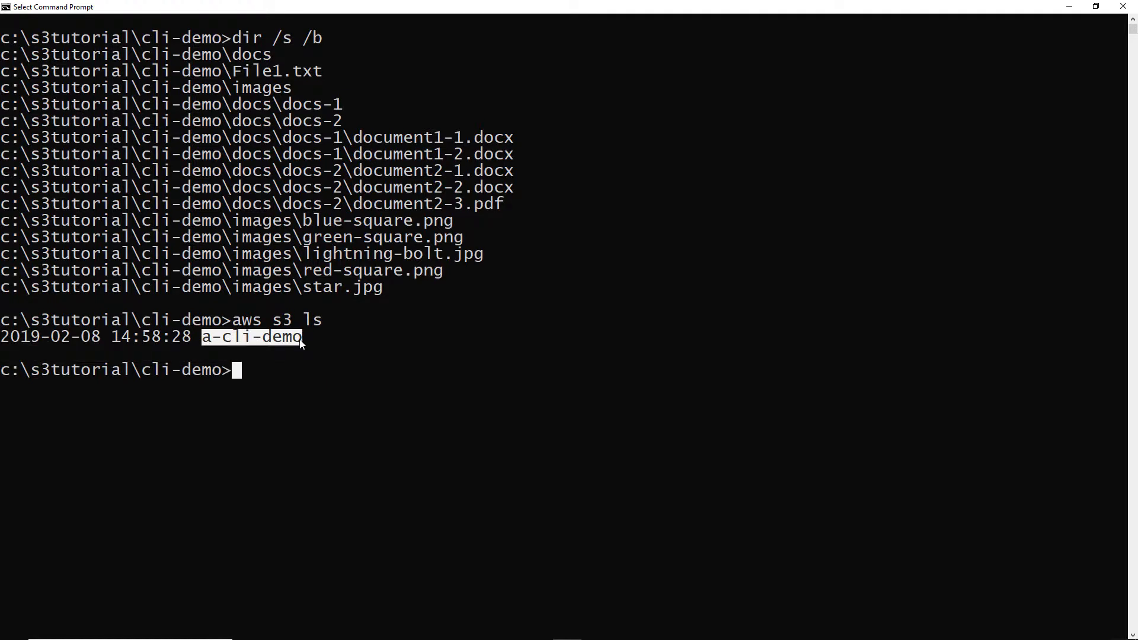
pyautogui.moveTo(286, 73)
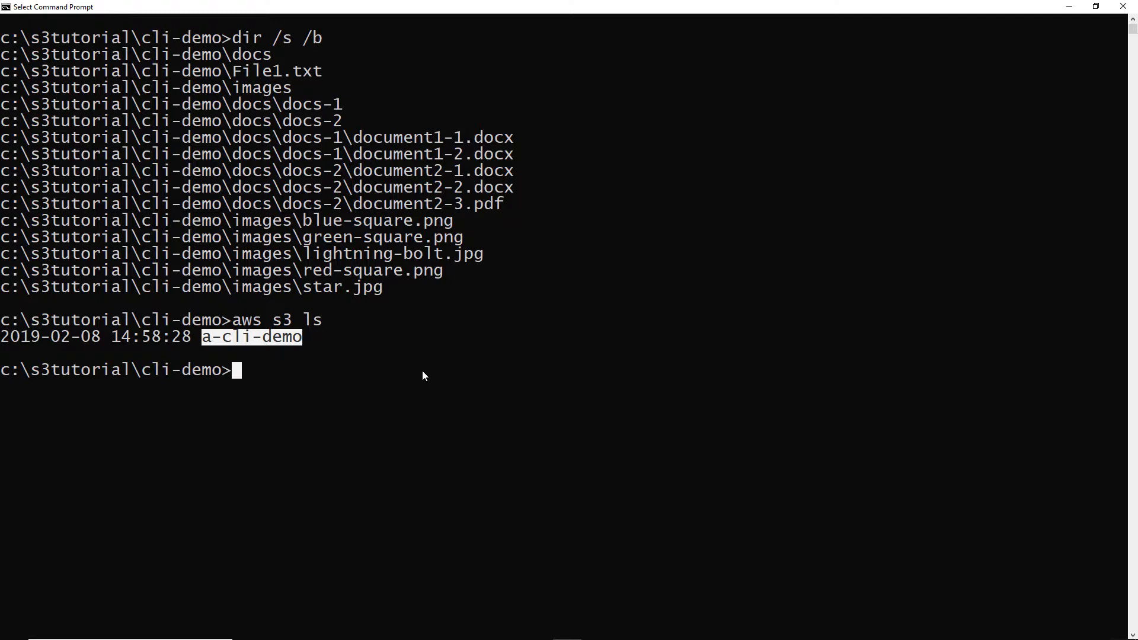
# Run aws s3 cp . s3://a-cli-demo --recursive to upload the whole folder.
pyautogui.write('aws s3')
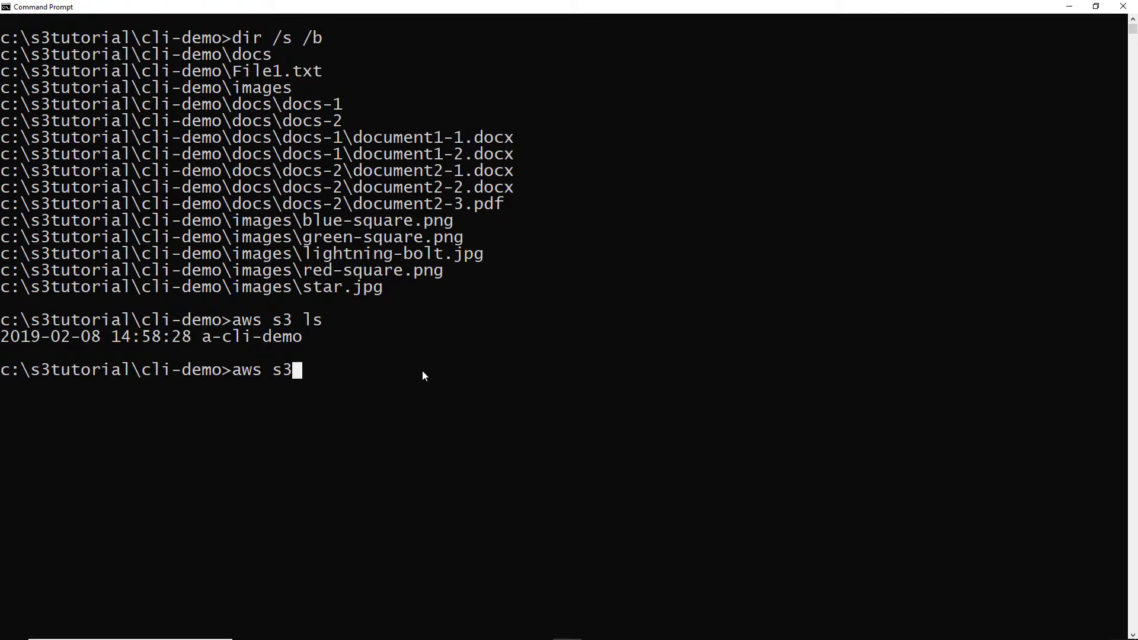
pyautogui.write('cp')
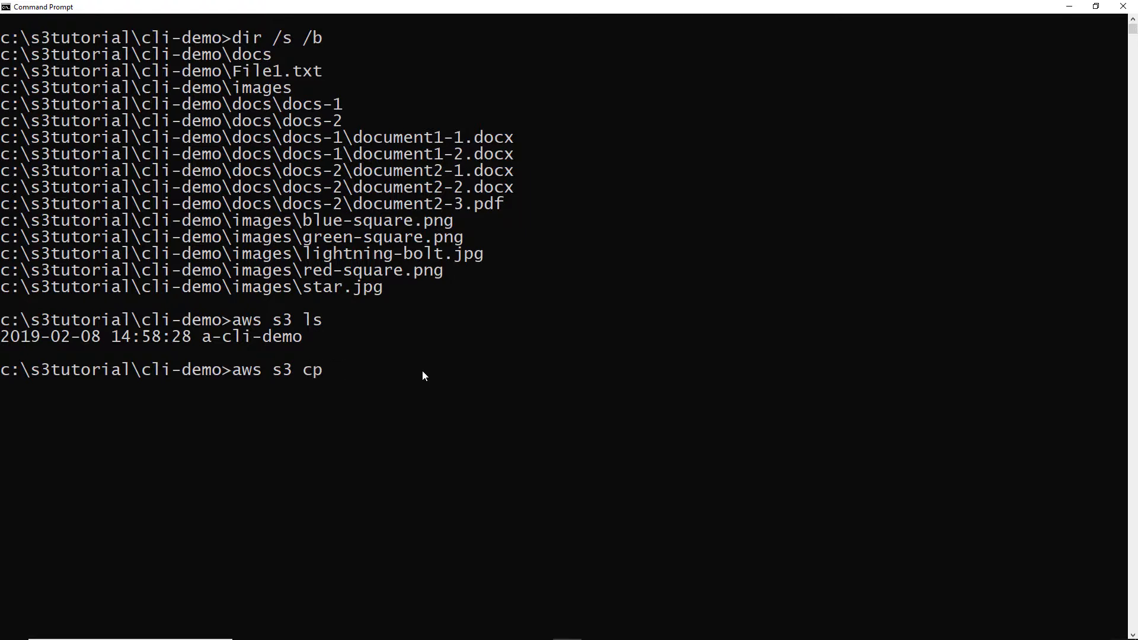
pyautogui.write('.')
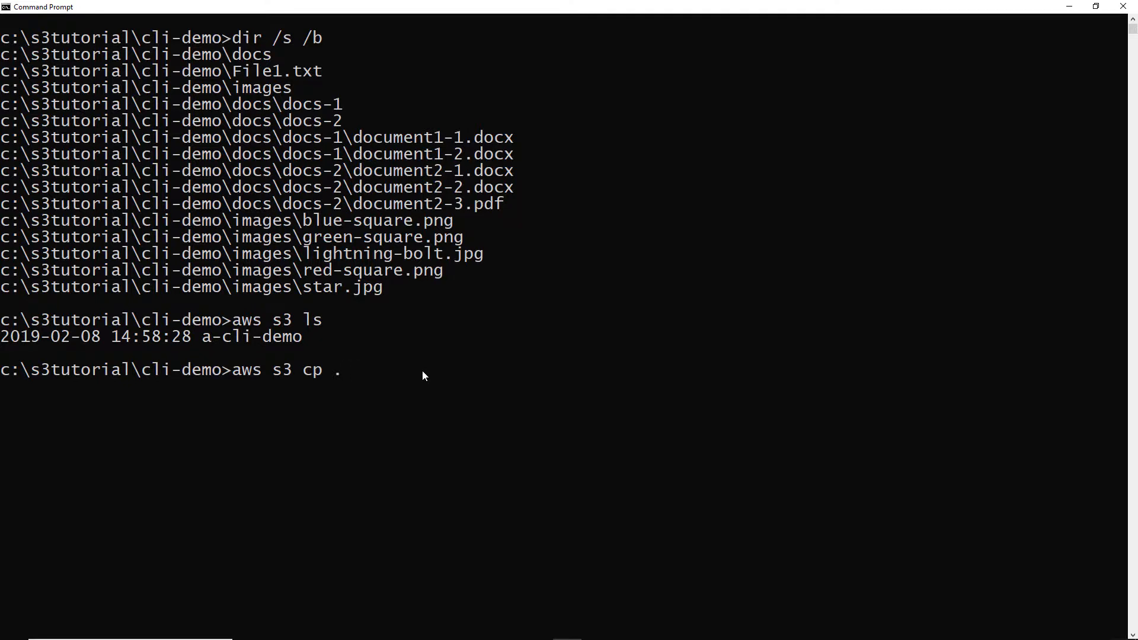
pyautogui.write('s3:/')
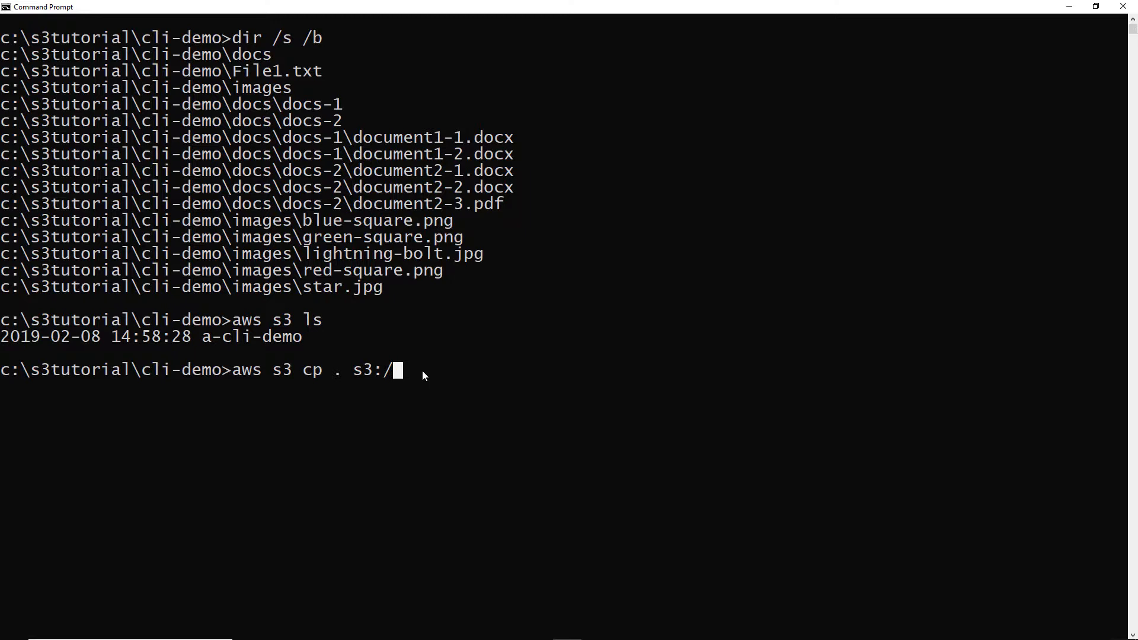
pyautogui.write('/')
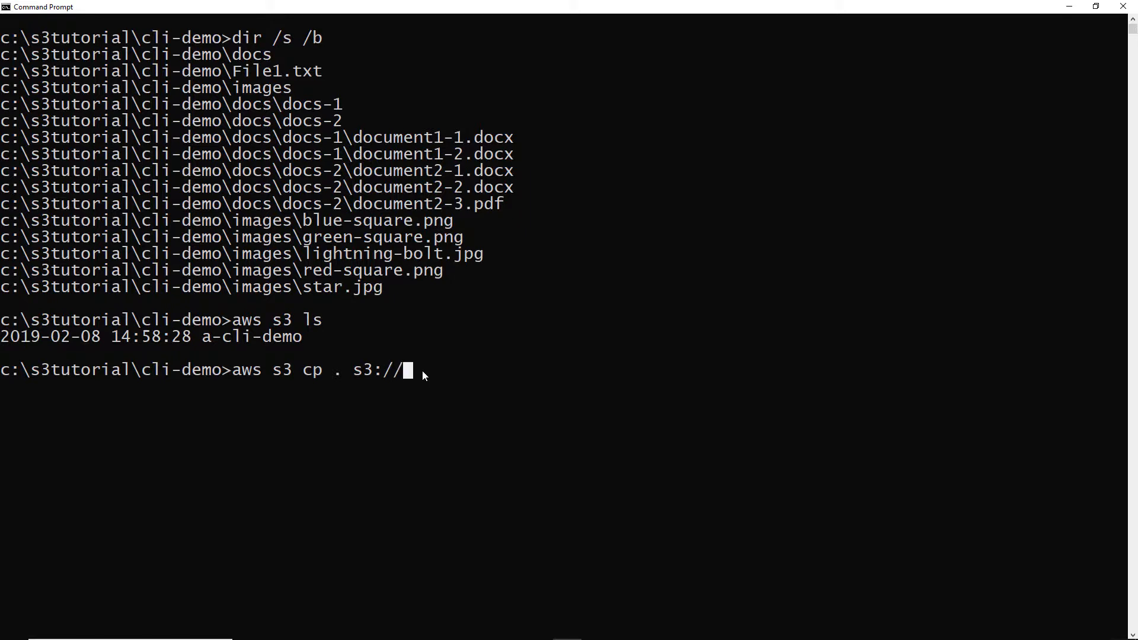
pyautogui.write('a-cli-')
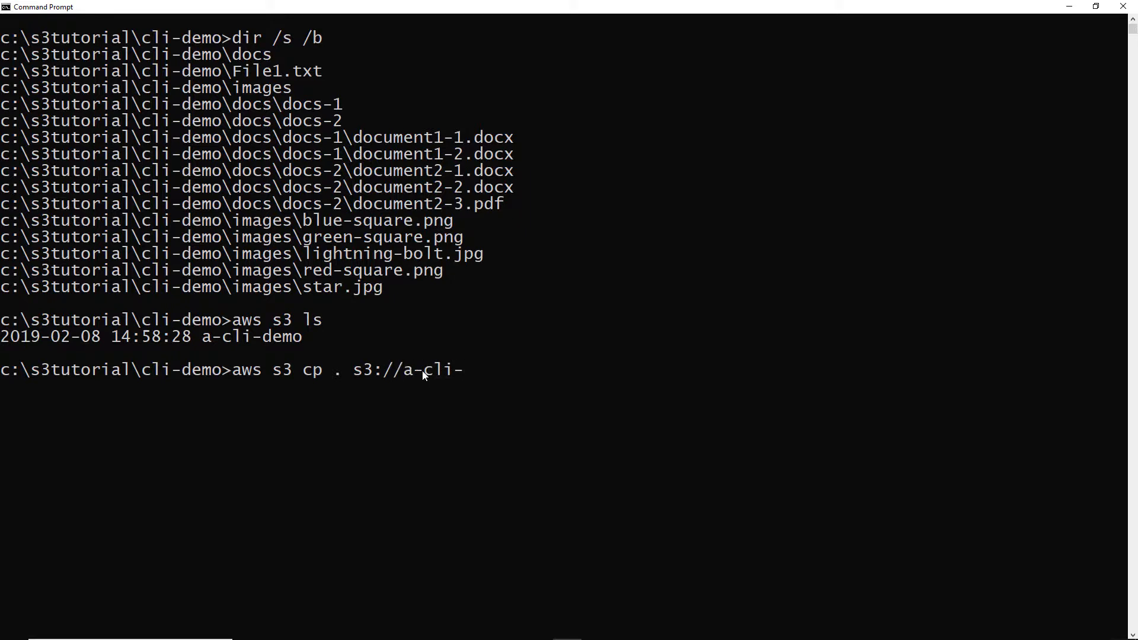
pyautogui.write('demo')
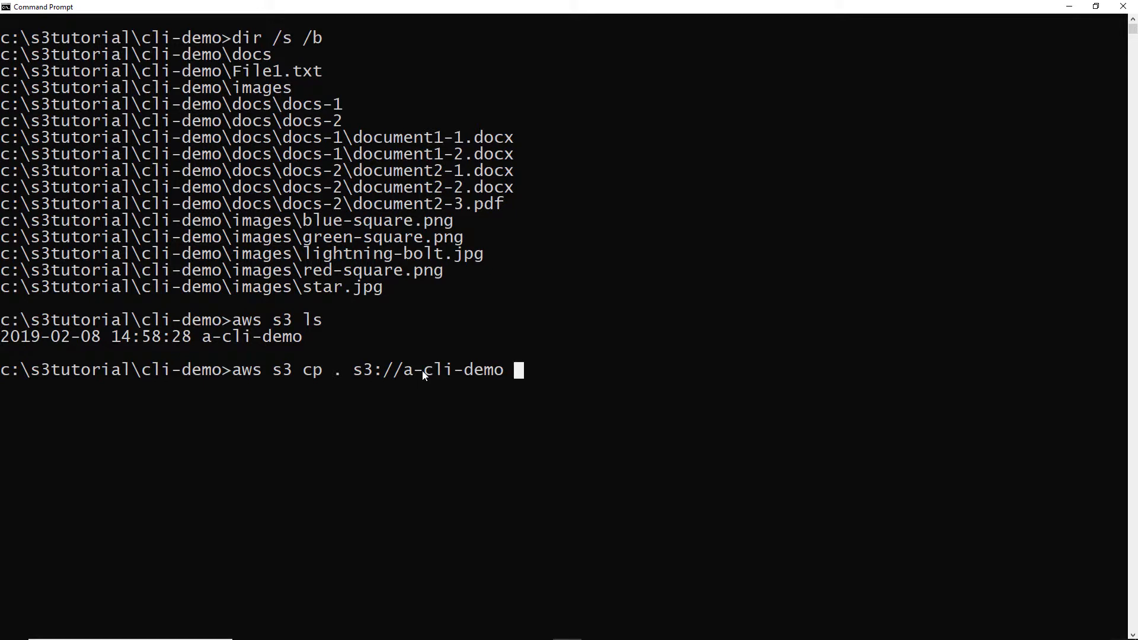
pyautogui.write('--r')
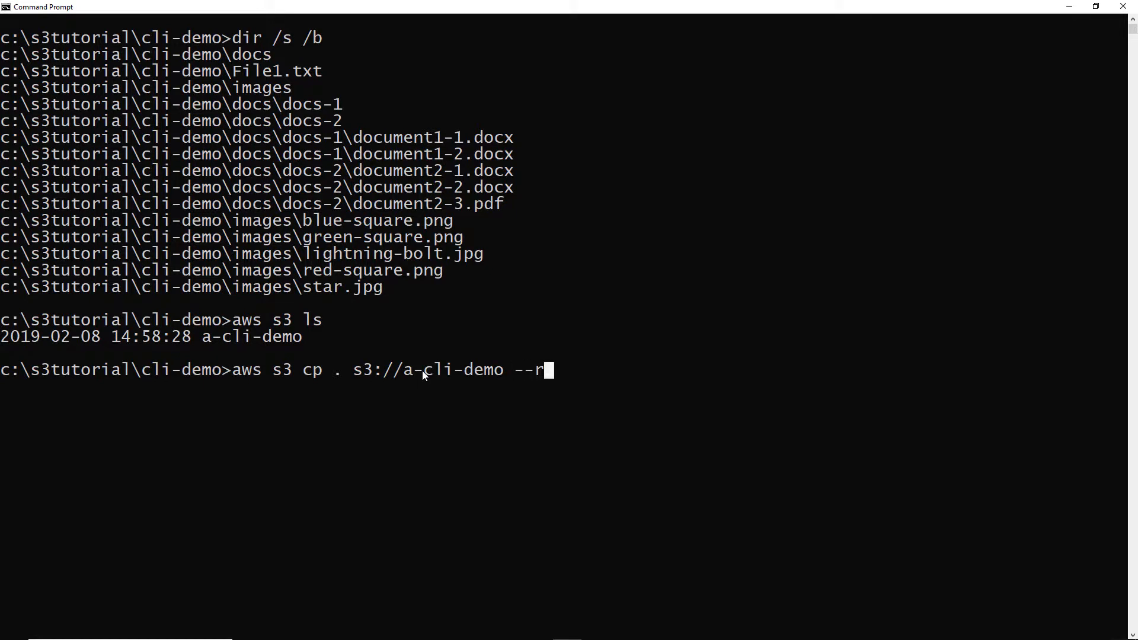
pyautogui.write('ecur')
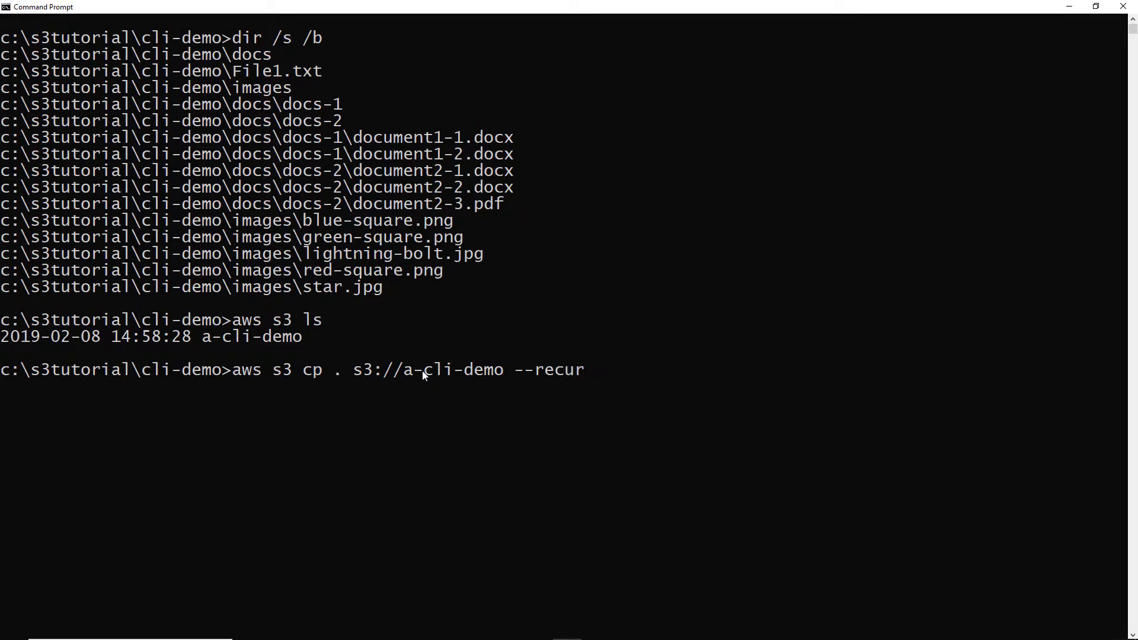
pyautogui.write('sive')
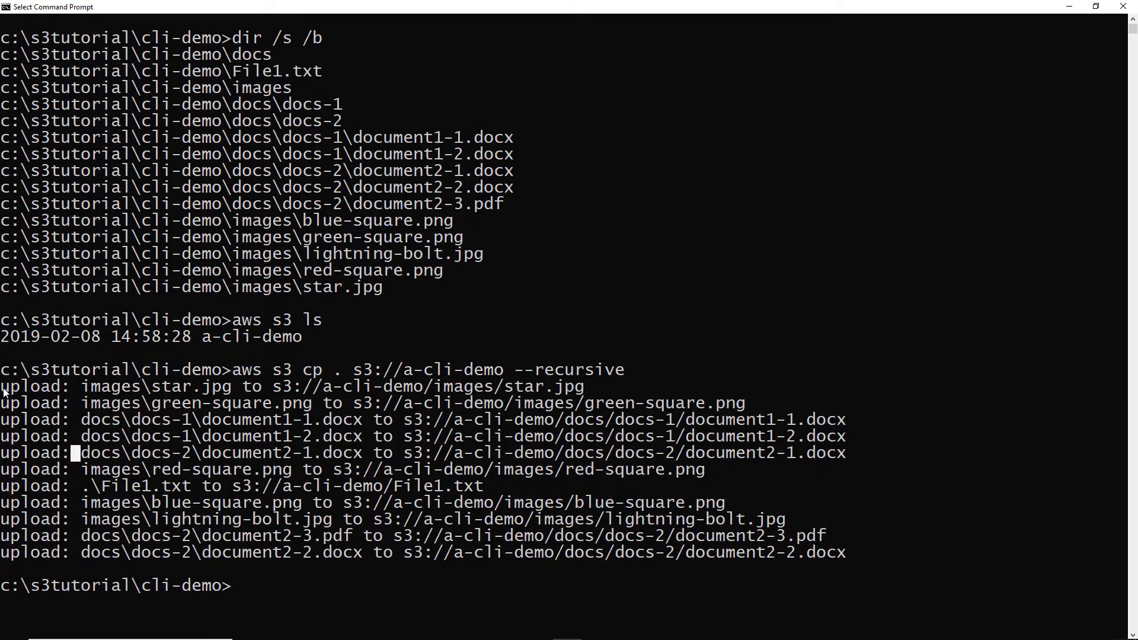
# Highlight the upload results, then list the top level of s3://a-cli-demo.
pyautogui.moveTo(0, 387); pyautogui.dragTo(892, 558)
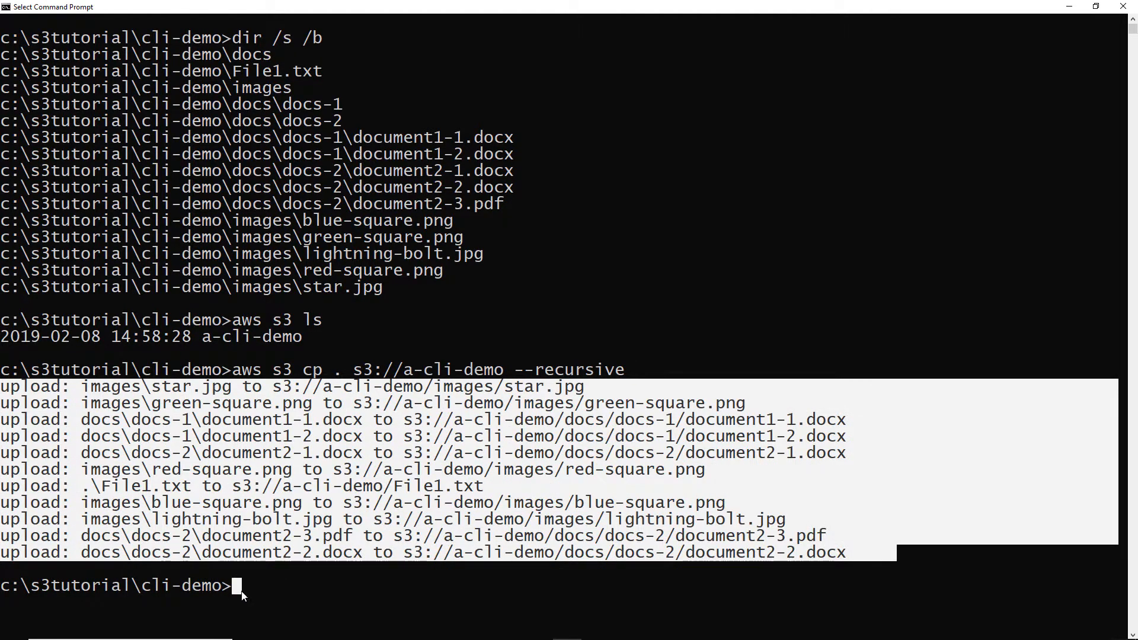
pyautogui.write('aws')
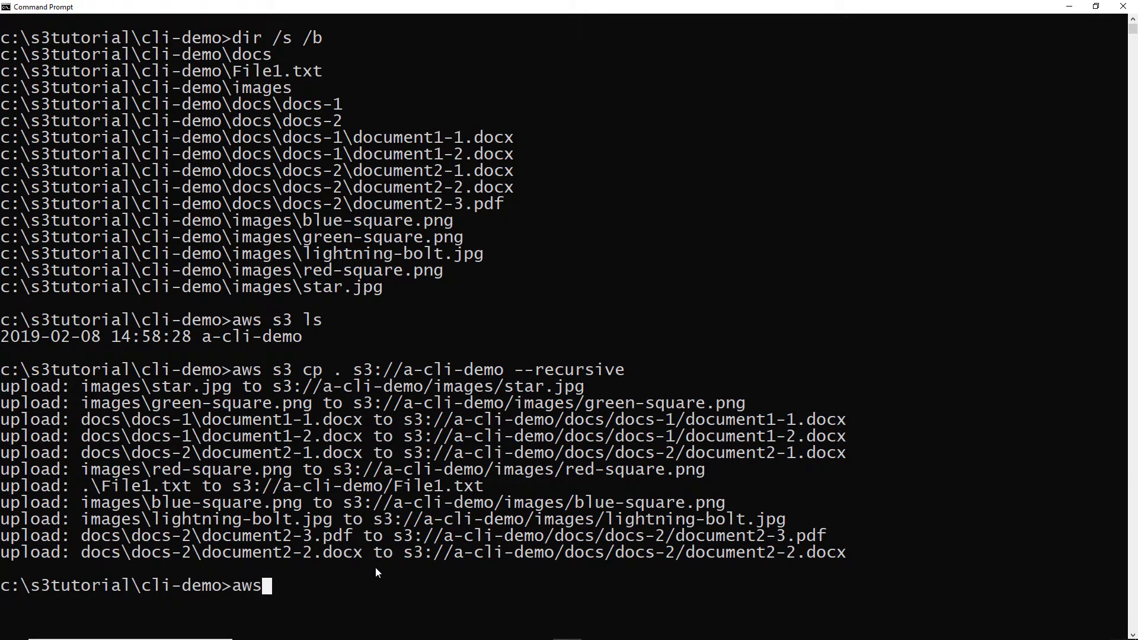
pyautogui.write('s3')
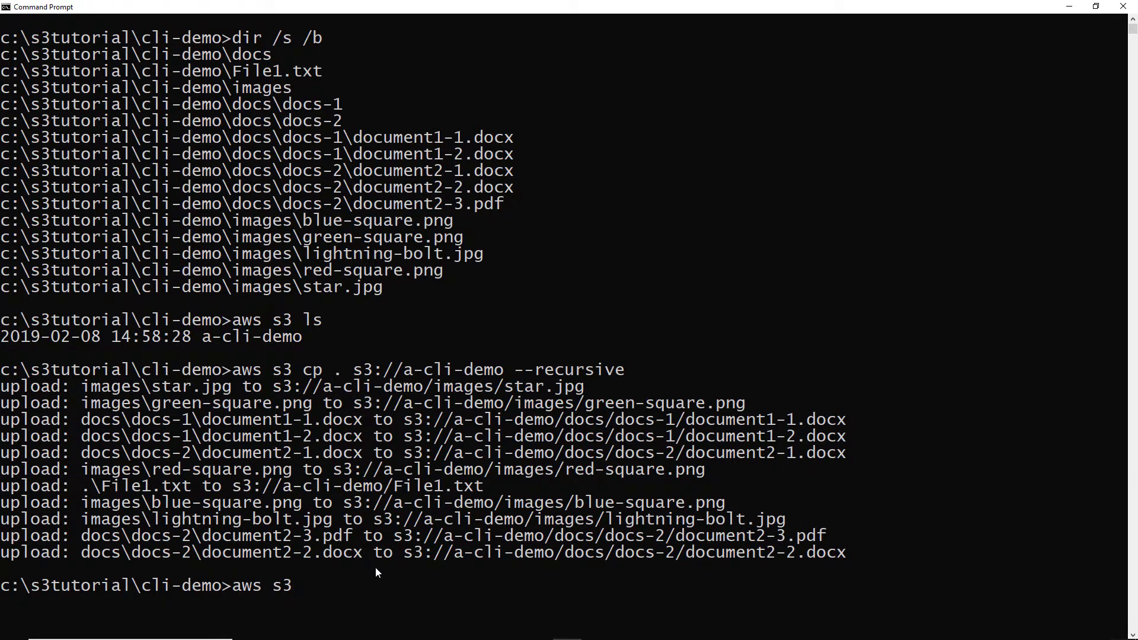
pyautogui.write('ls')
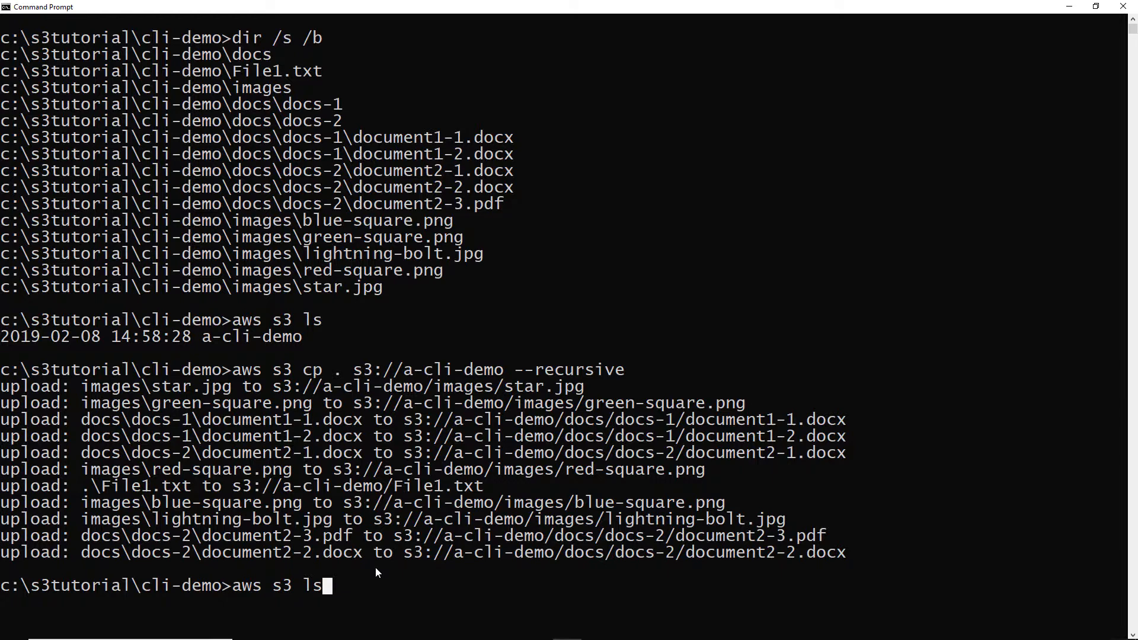
pyautogui.write('s3://')
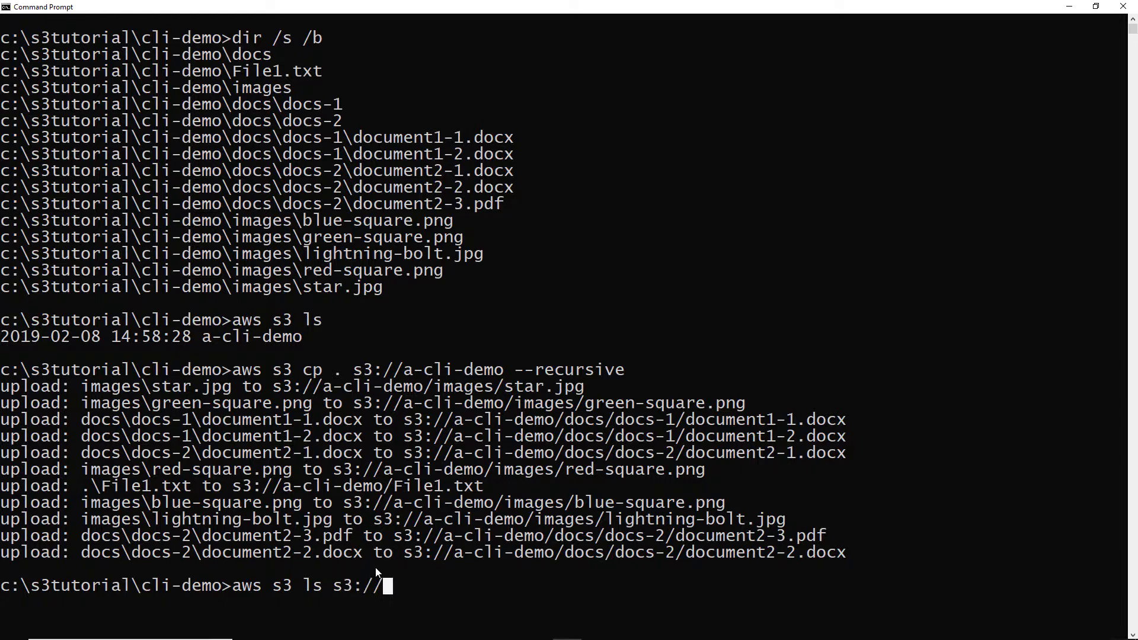
pyautogui.write('a-cli-demo')
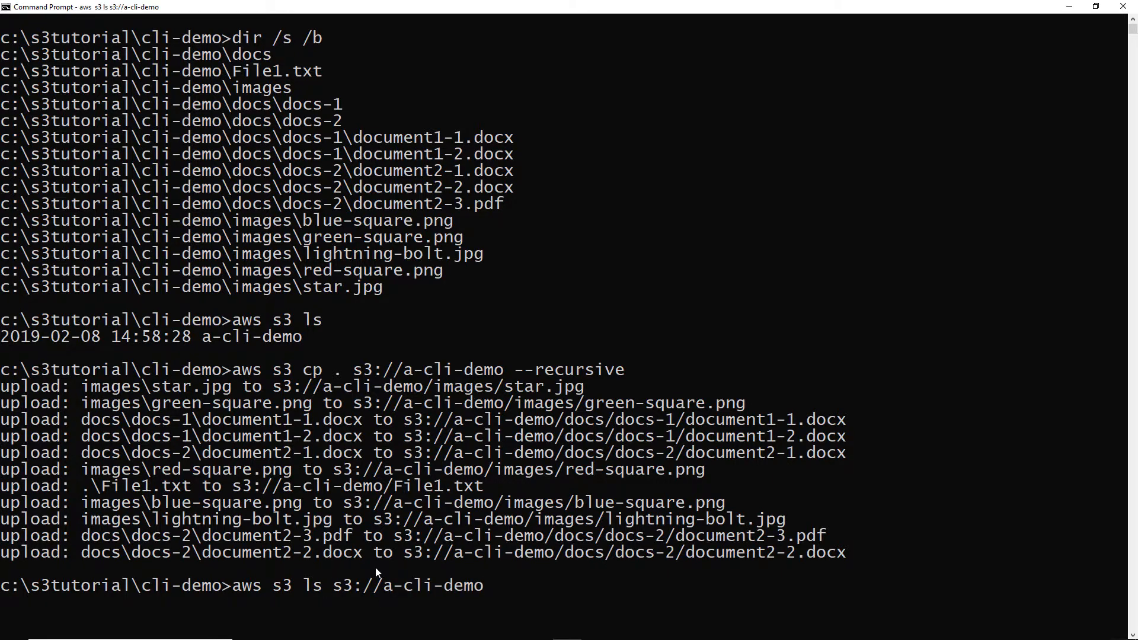
pyautogui.press('Return')
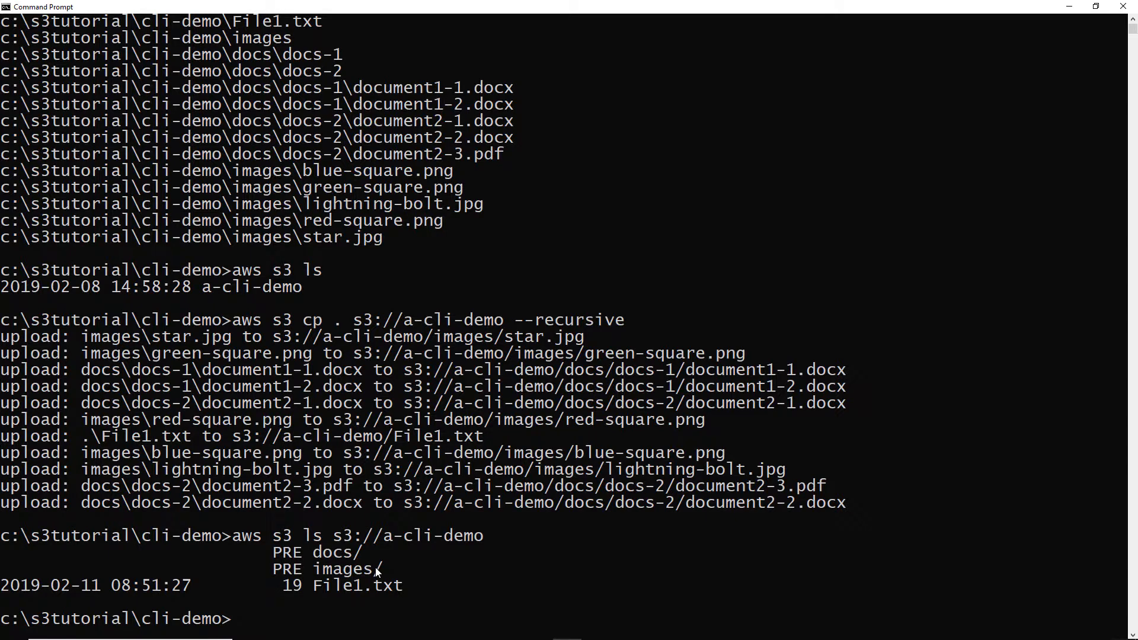
pyautogui.moveTo(495, 610)
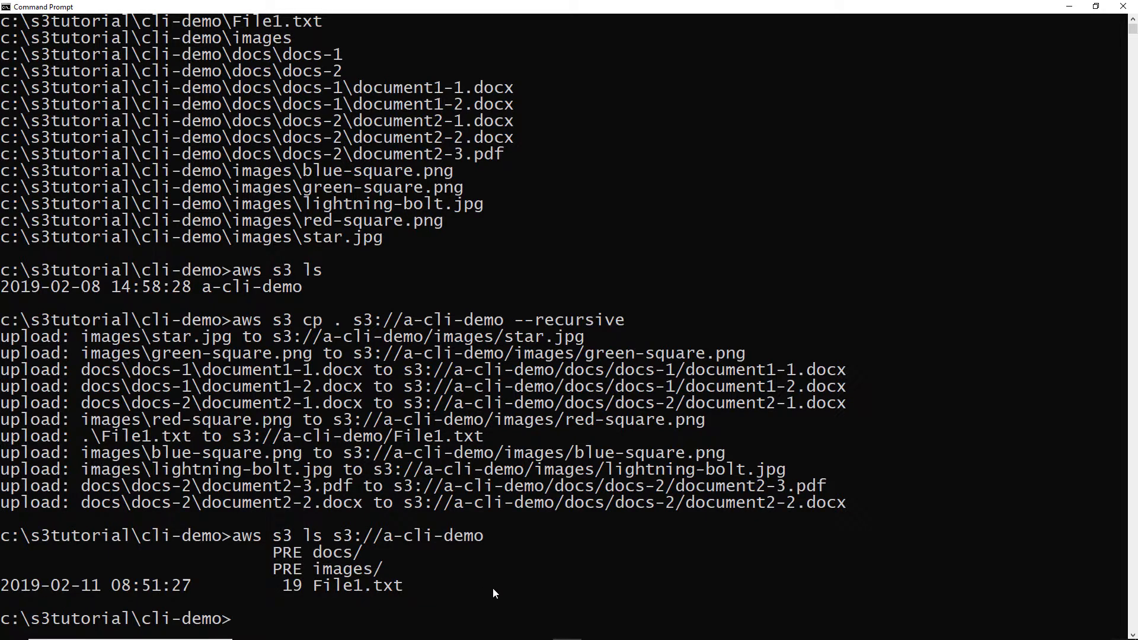
# List every object in s3://a-cli-demo recursively with sizes.
pyautogui.write('aws s3 ls s3://a-cli-demo')
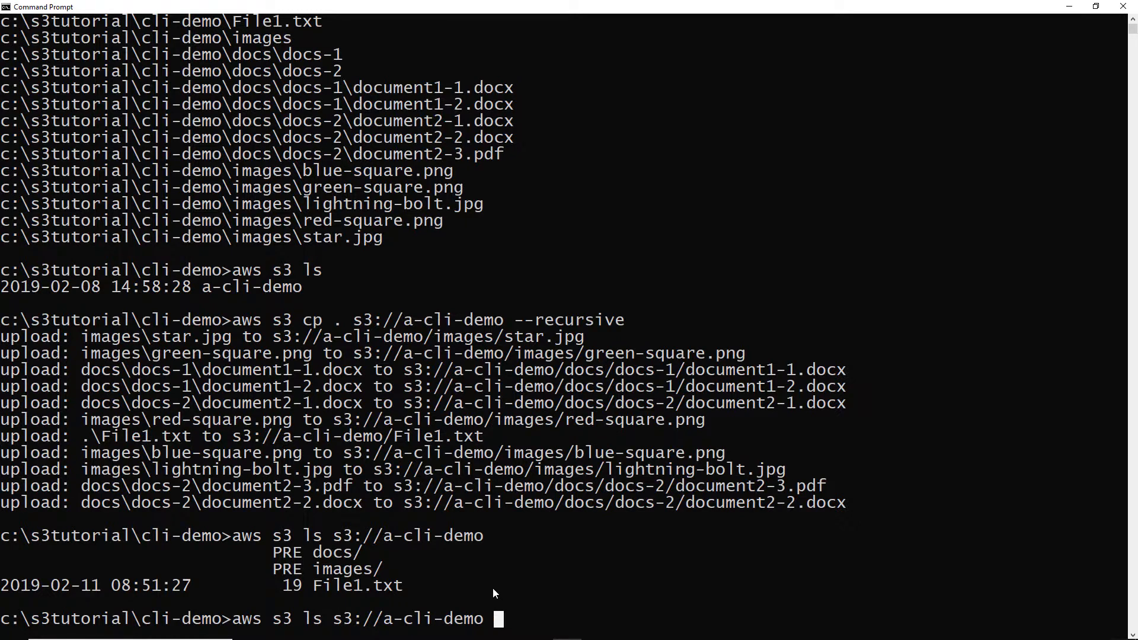
pyautogui.write('--')
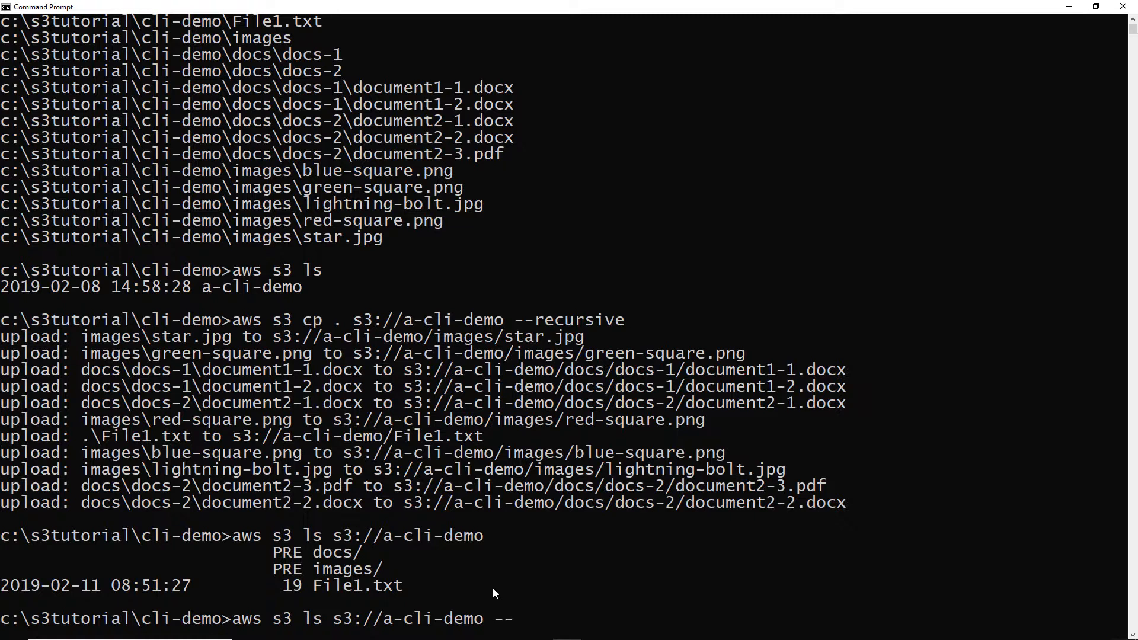
pyautogui.write('recursive')
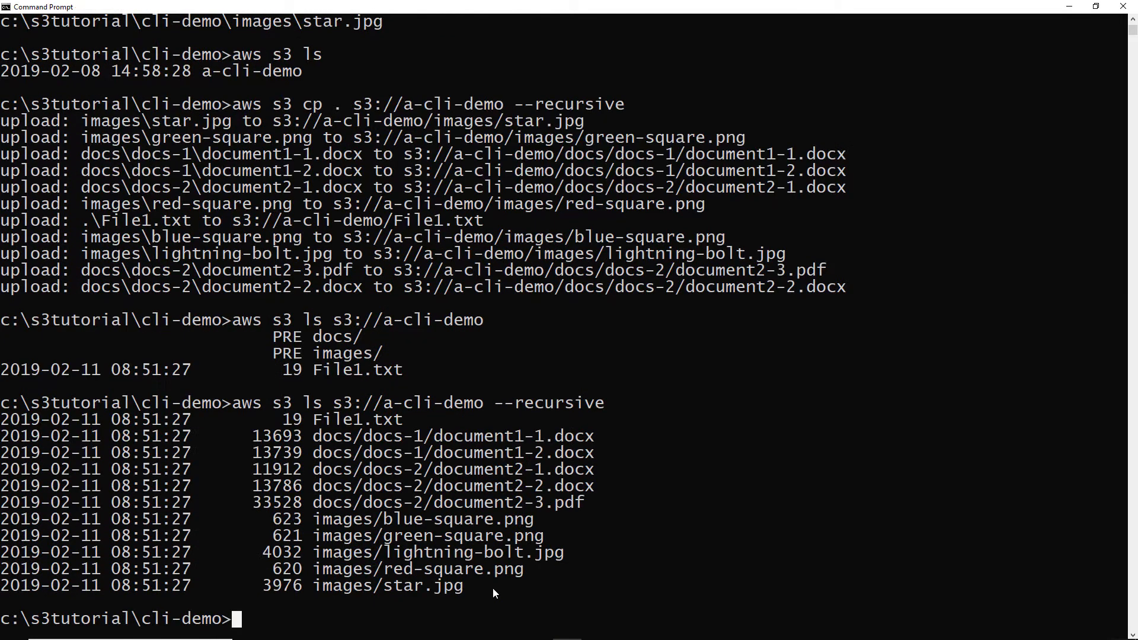
pyautogui.moveTo(358, 441)
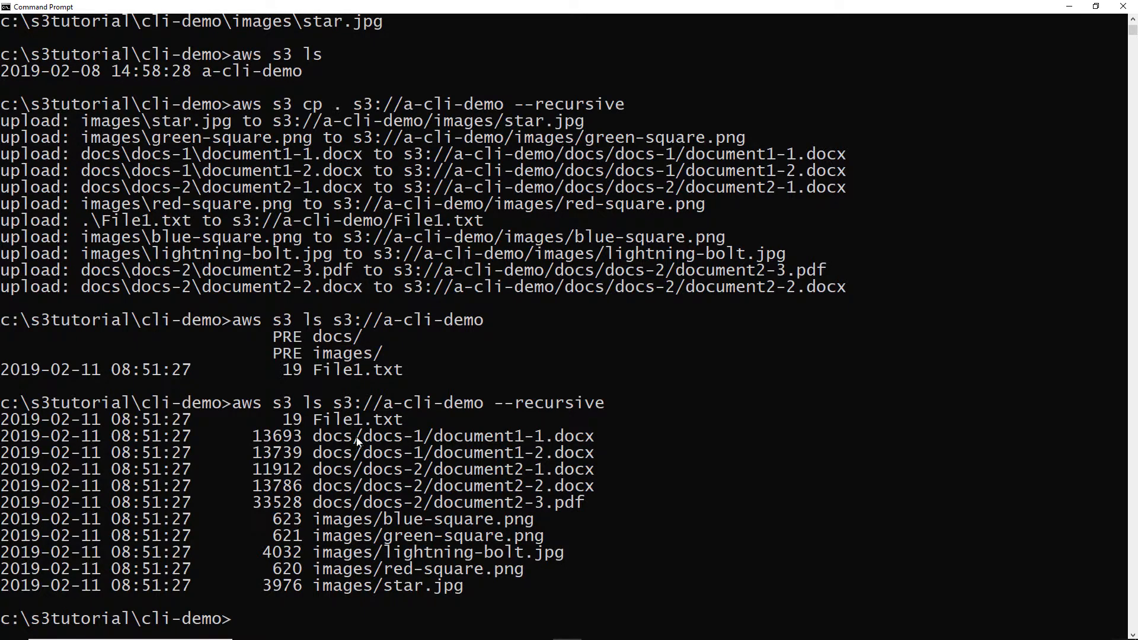
pyautogui.moveTo(347, 585)
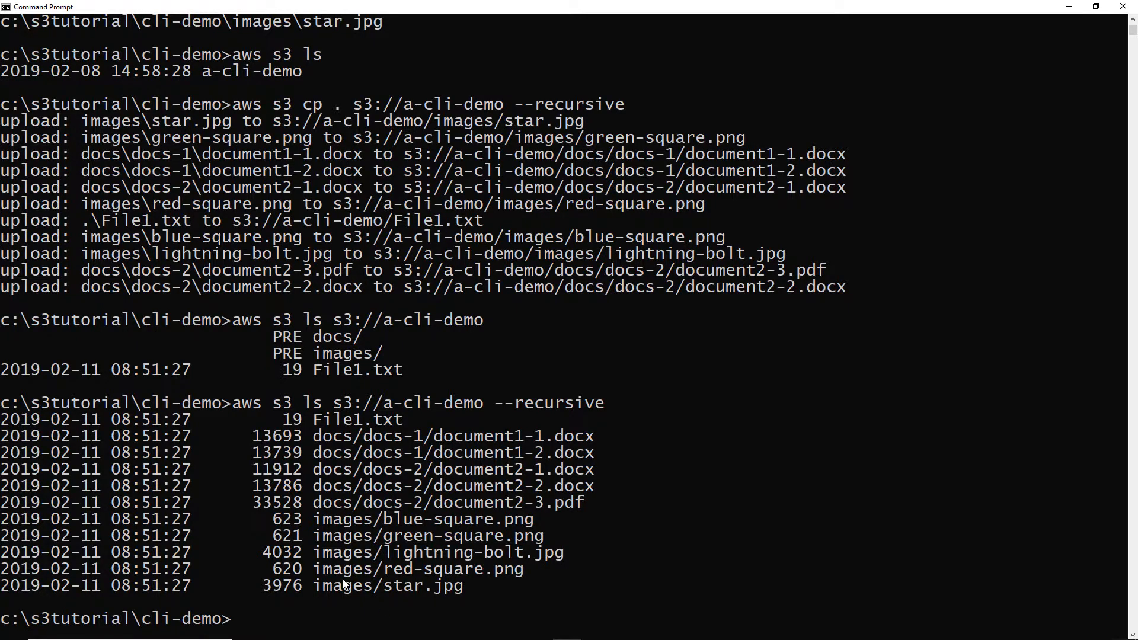
pyautogui.moveTo(362, 619)
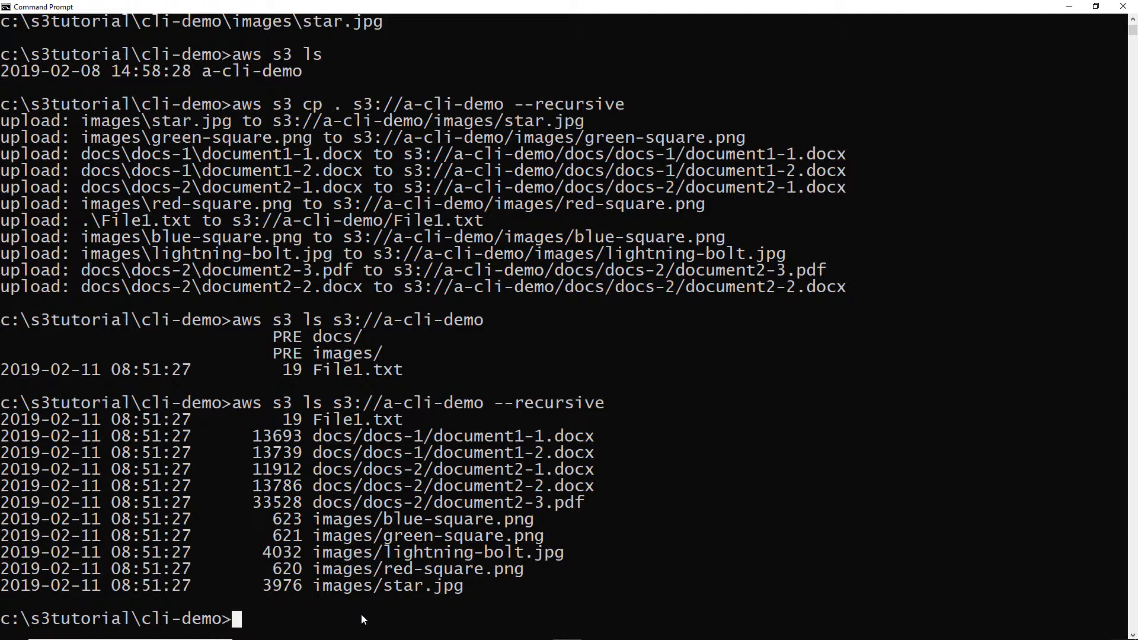
# Copy the folder recursively to s3://a-cli-demo/subfolder1 by editing the recalled command.
pyautogui.write('aws s3 ls s3://a-cli-demo --recursive')
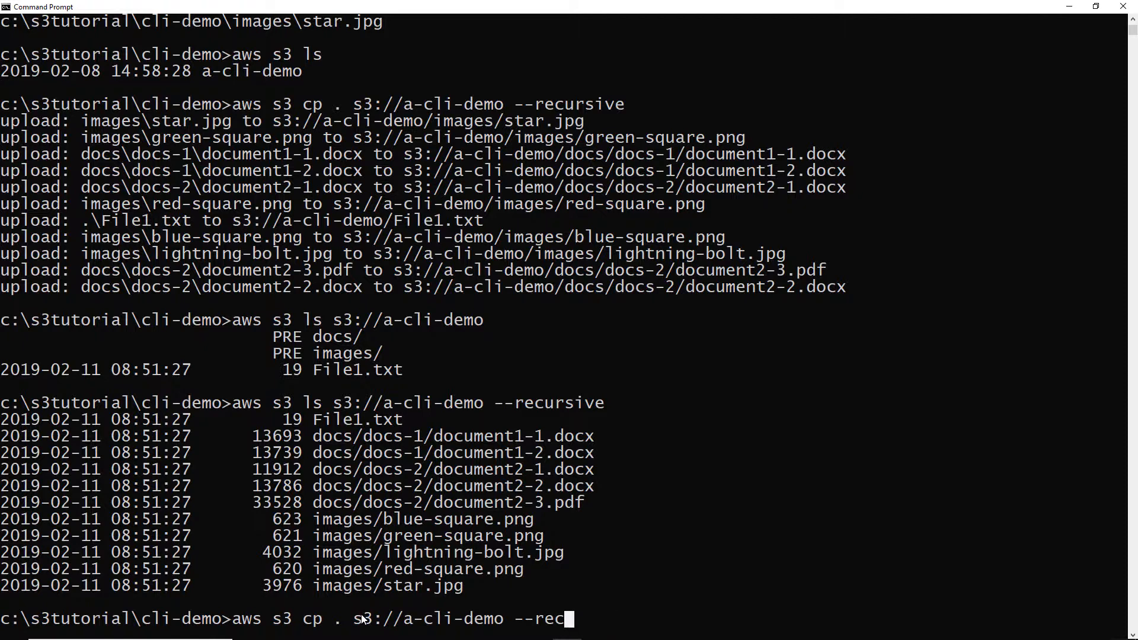
pyautogui.press('Backspace')
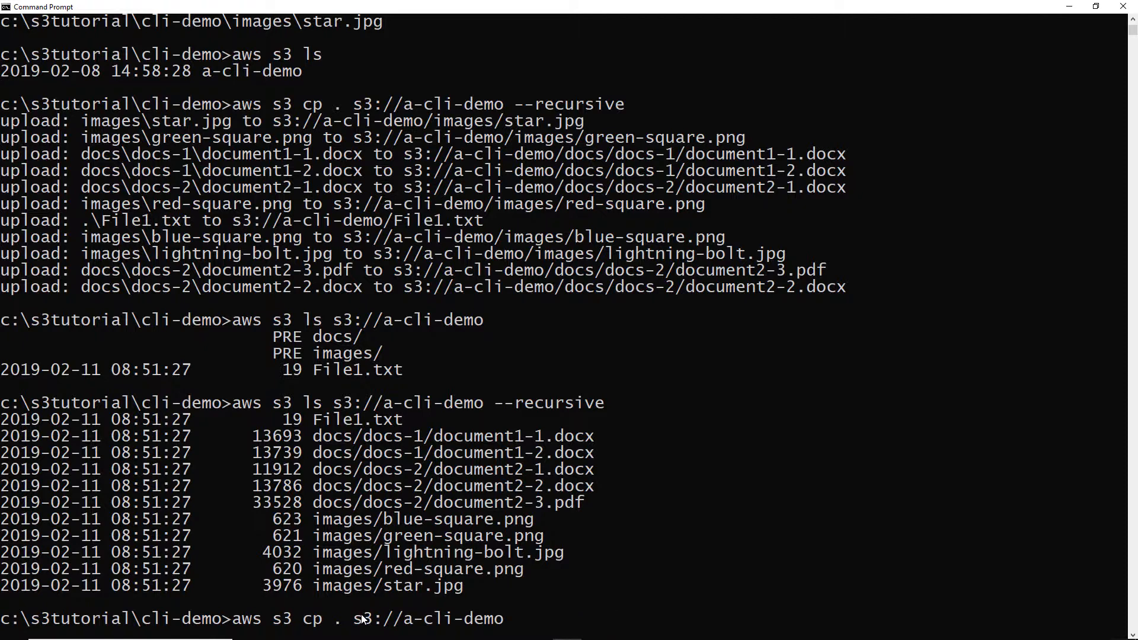
pyautogui.write('/')
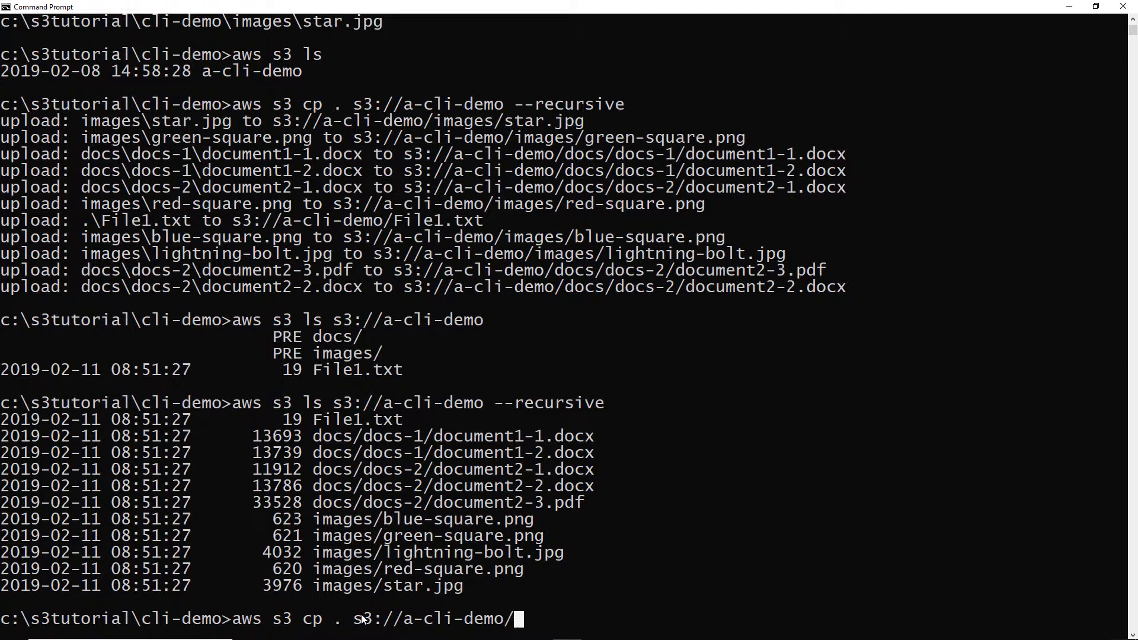
pyautogui.write('su')
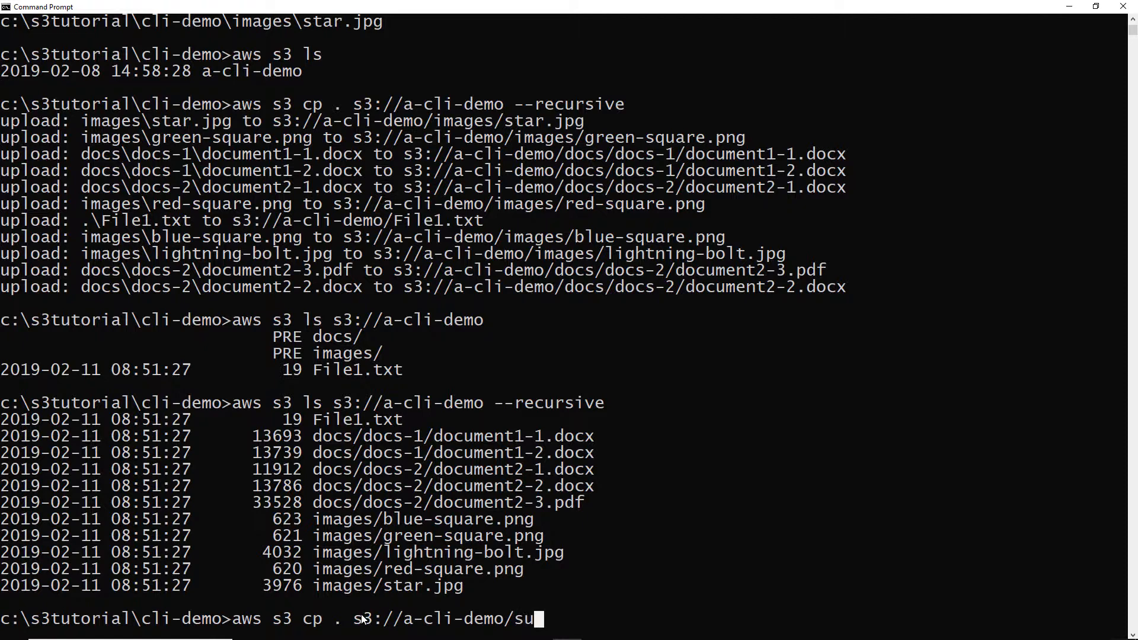
pyautogui.write('bfolder')
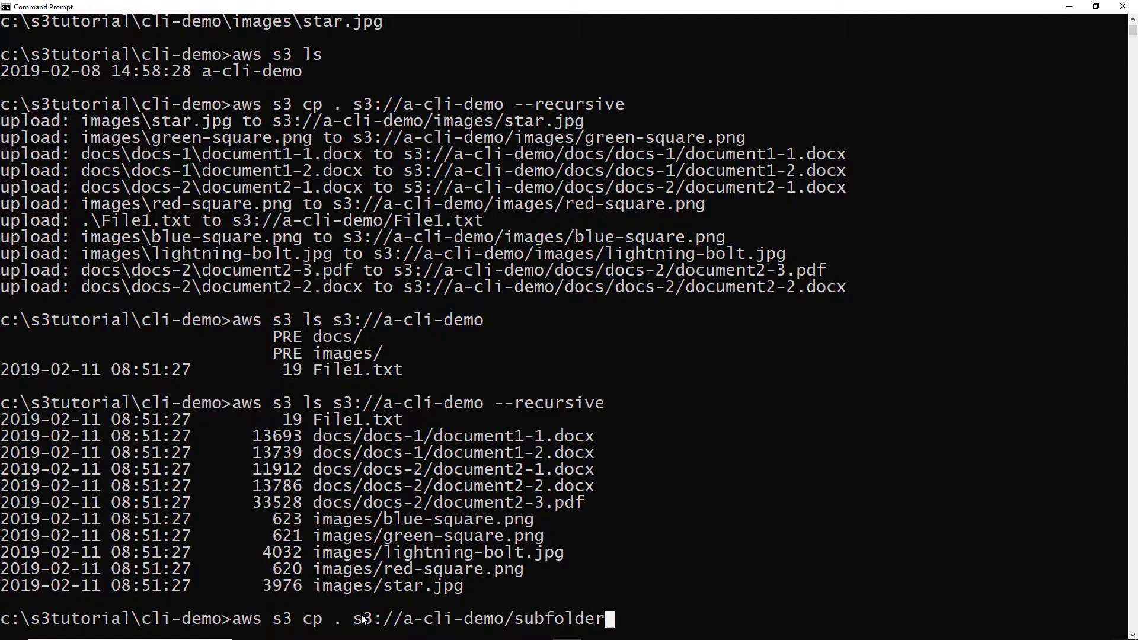
pyautogui.write('1')
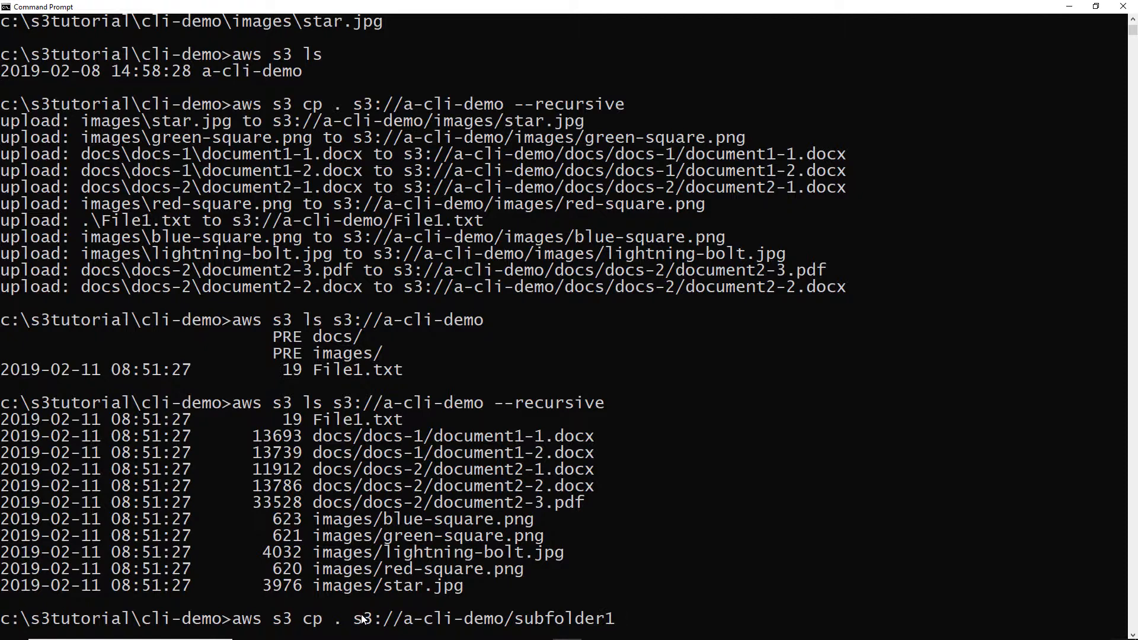
pyautogui.write('--re')
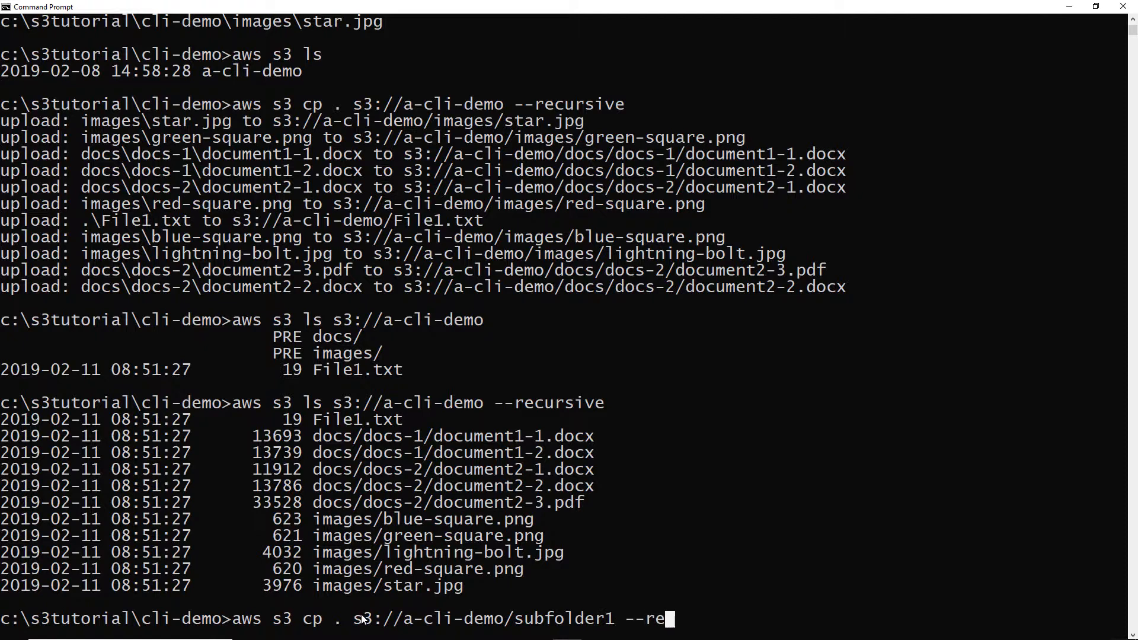
pyautogui.write('cursive')
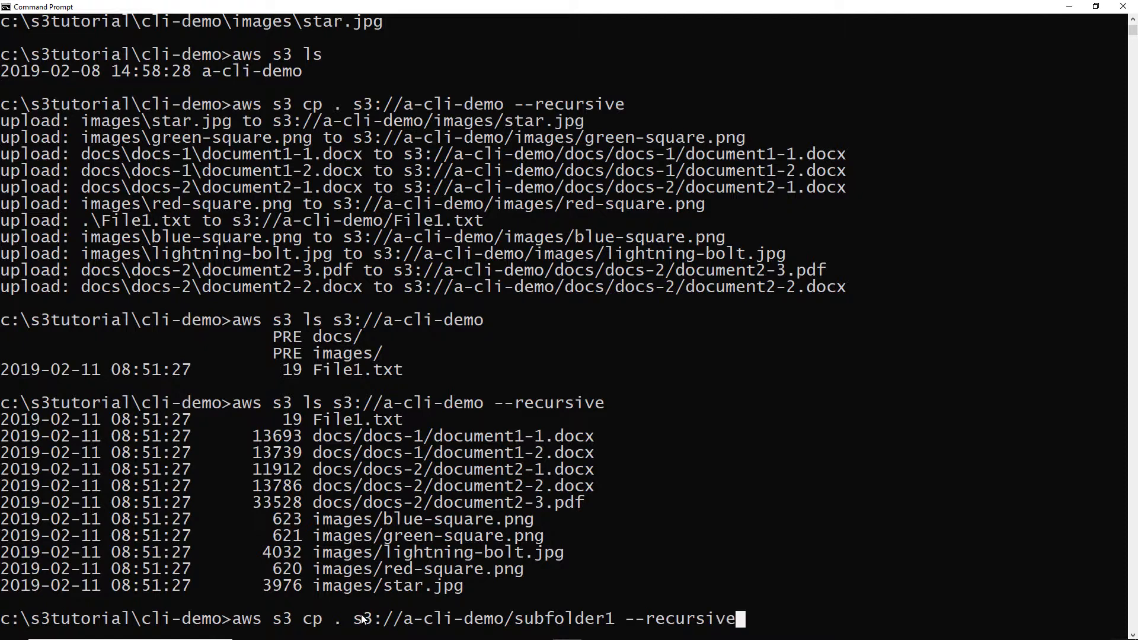
pyautogui.press('Enter')
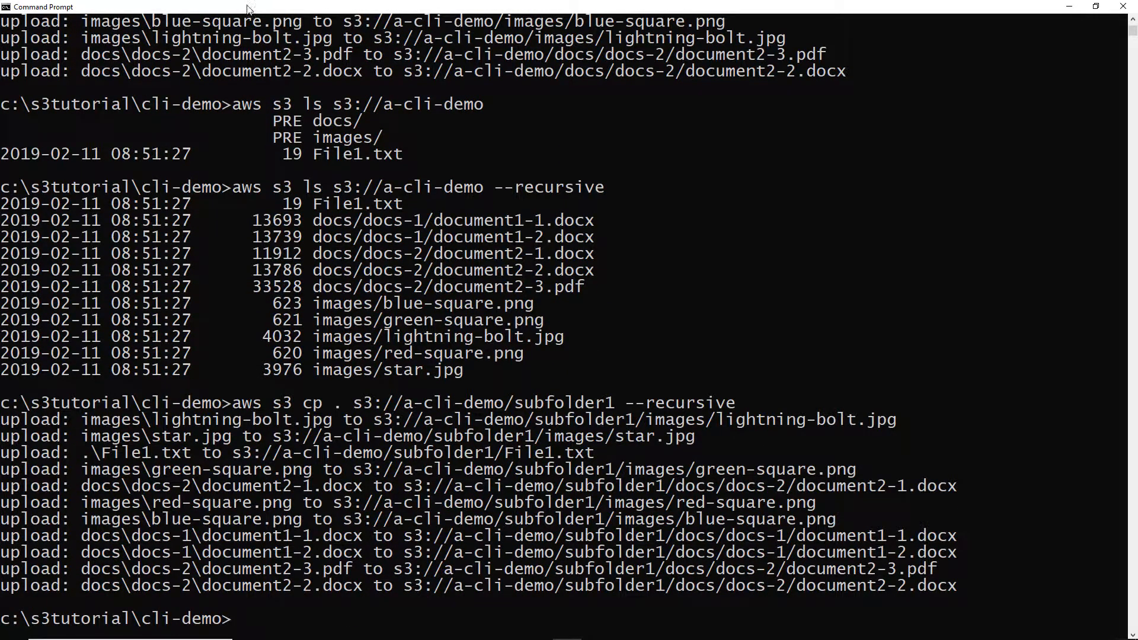
pyautogui.moveTo(554, 616)
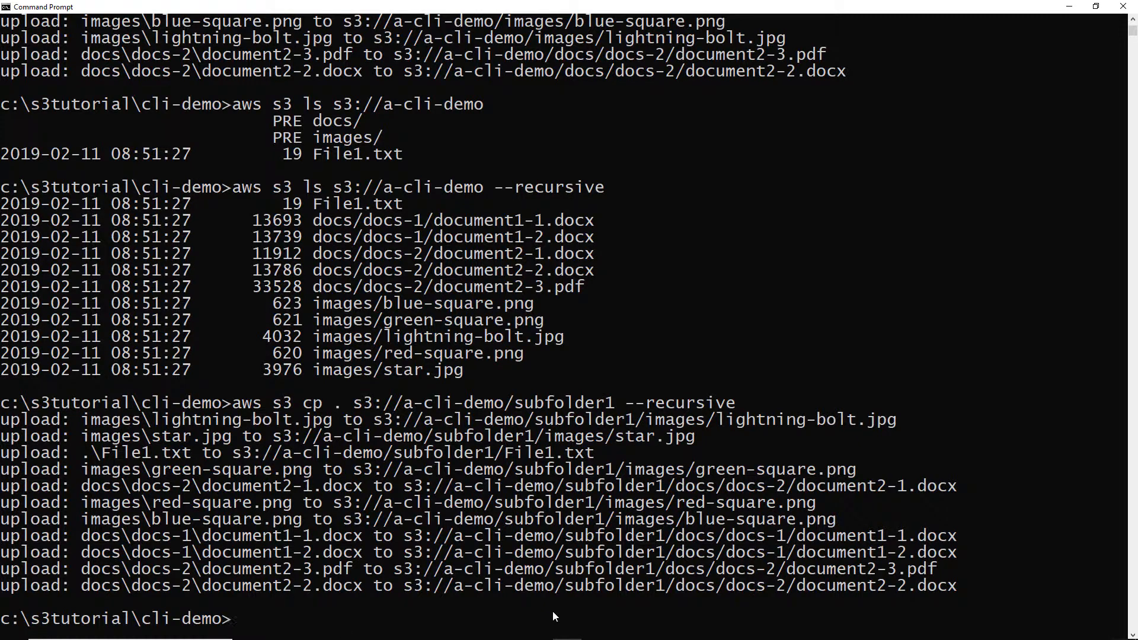
# Recall the recursive ls command and start editing it to target the subfolder path.
pyautogui.write('aws s3 ls s3://a-cli-demo --recursive')
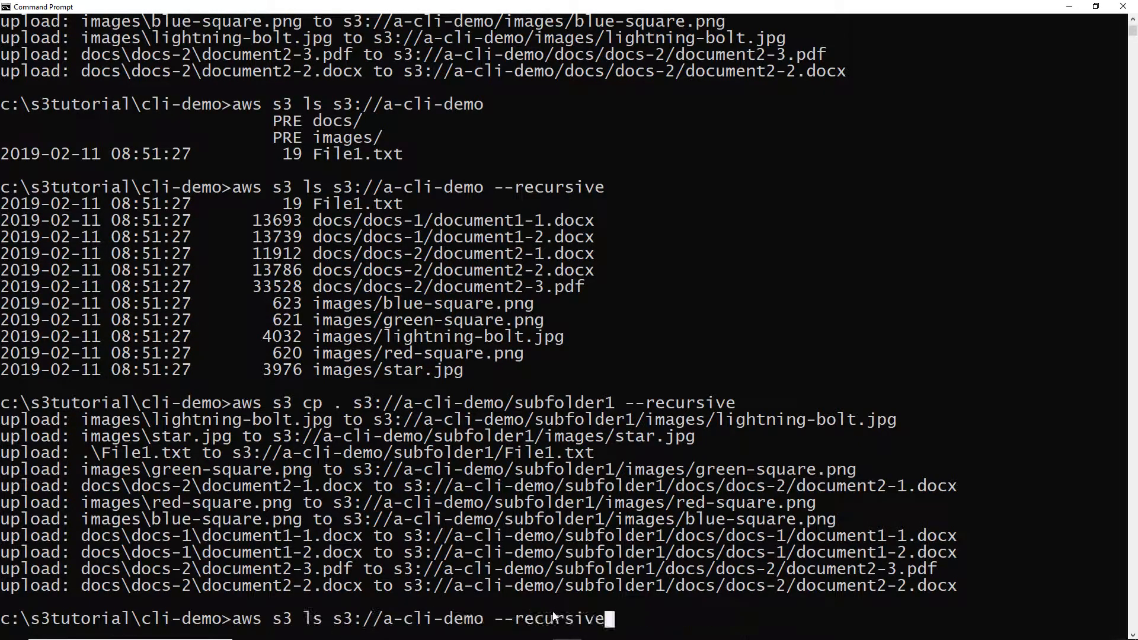
pyautogui.press('Backspace')
pyautogui.write('/subfolder')
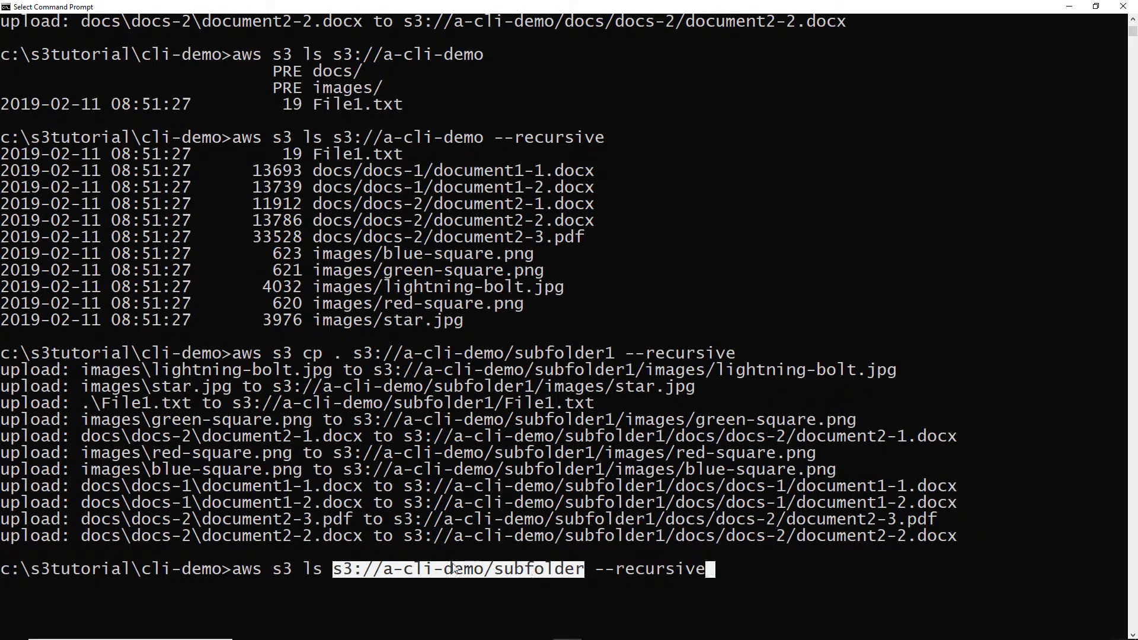
pyautogui.moveTo(458, 596)
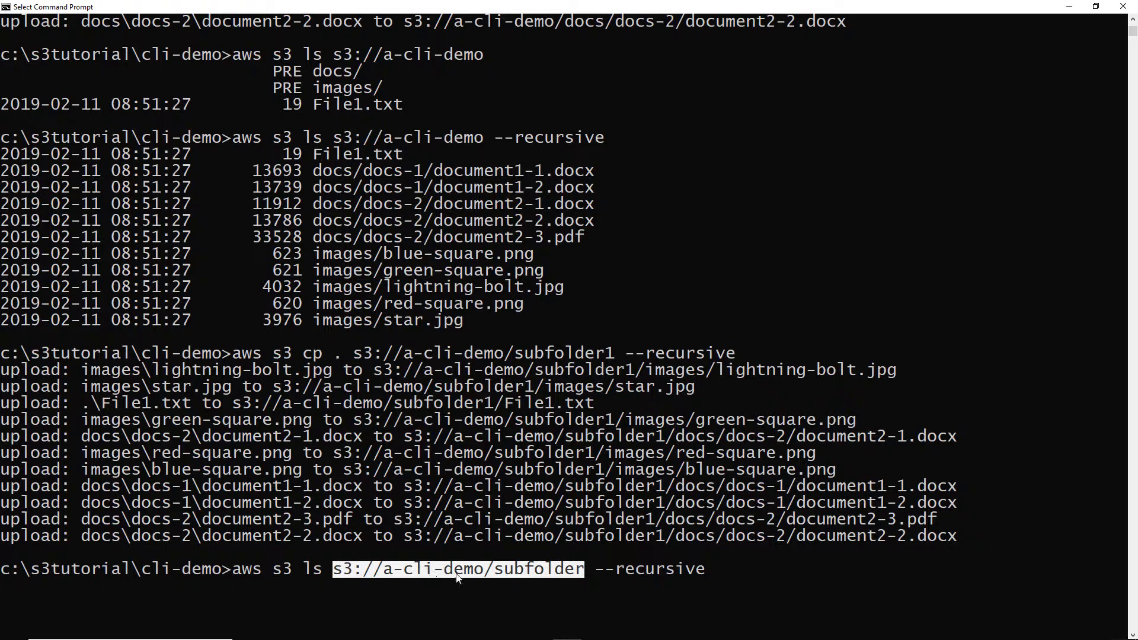
pyautogui.moveTo(490, 591)
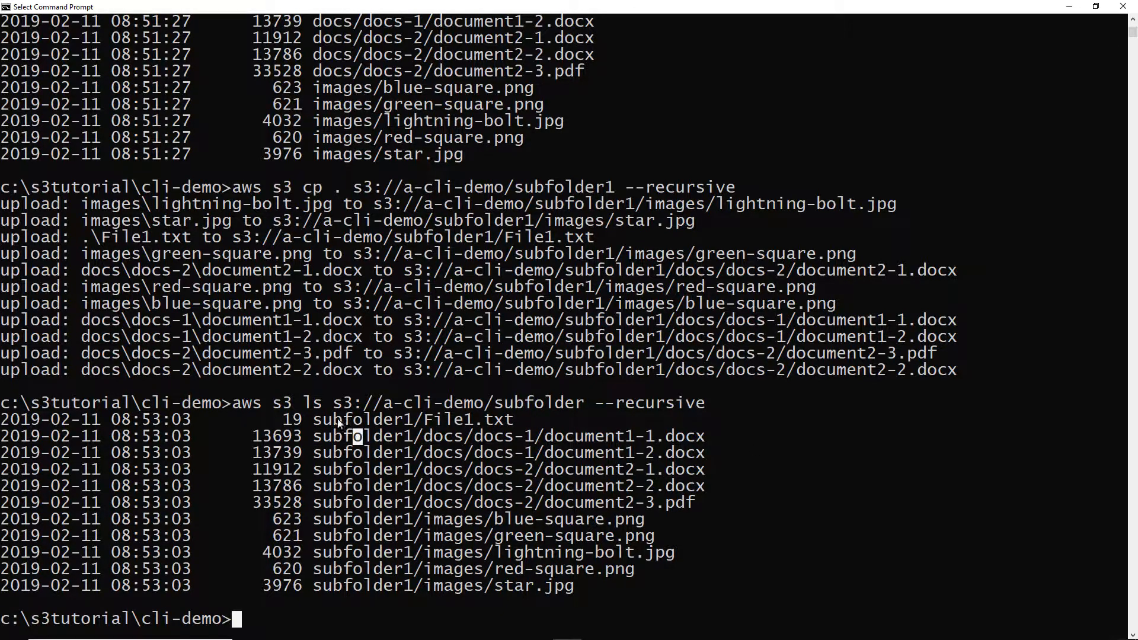
pyautogui.moveTo(313, 419); pyautogui.dragTo(447, 419)
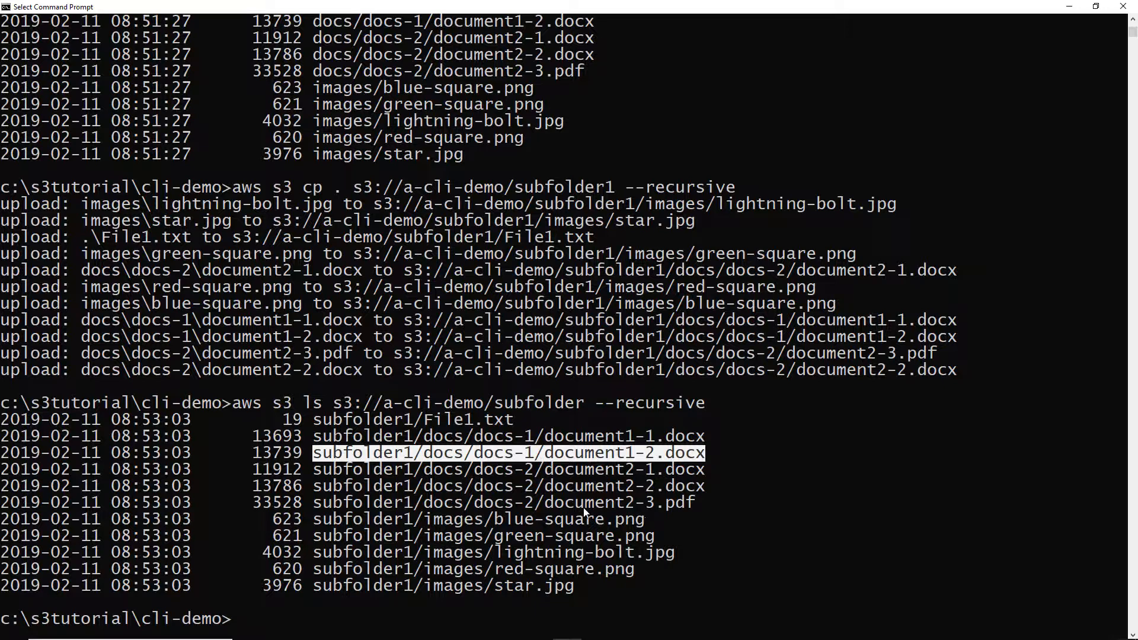
pyautogui.moveTo(356, 453)
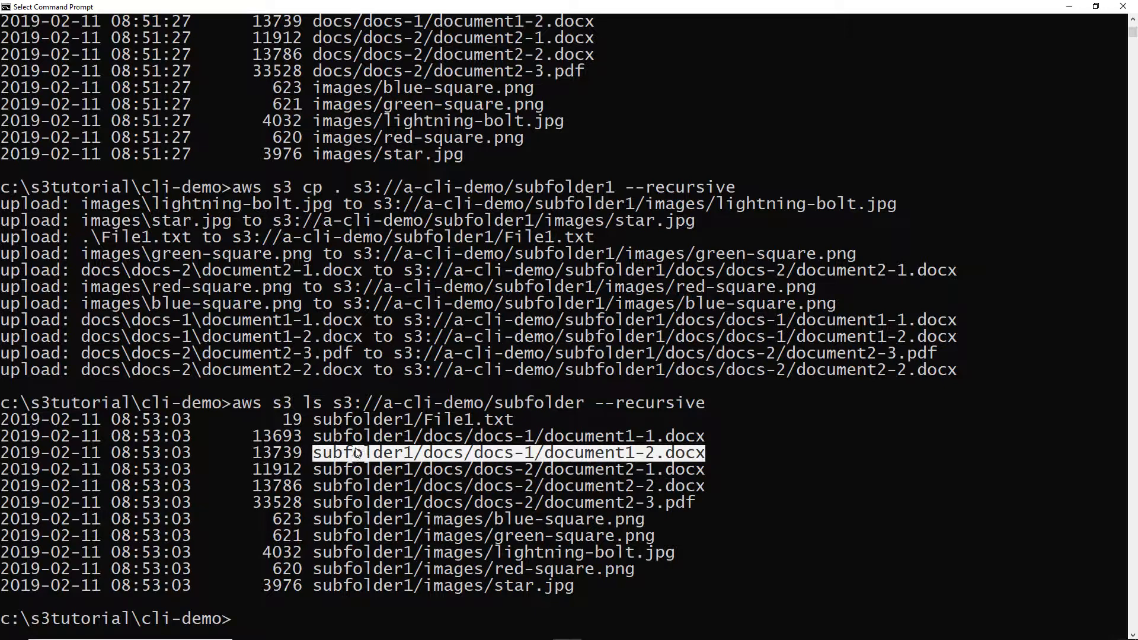